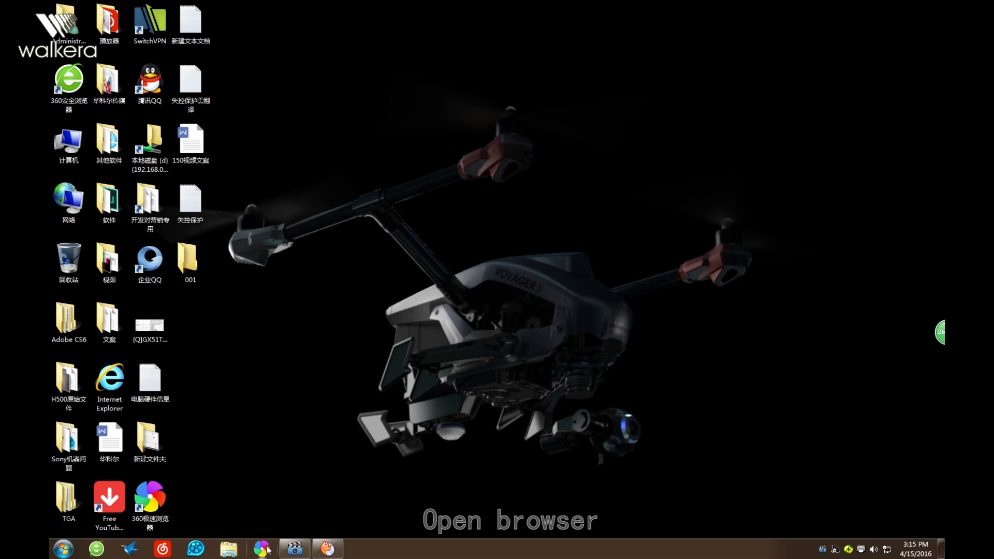
Step: Open a new 360 Browser window from the taskbar icon's context menu
{"action": "right_click", "coordinate": [262, 549]}
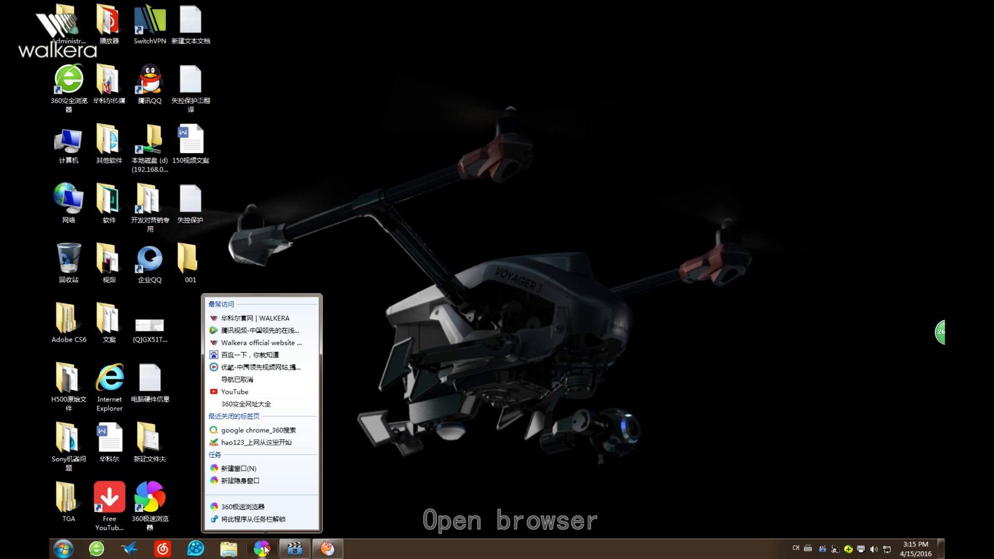
{"action": "left_click", "coordinate": [537, 277]}
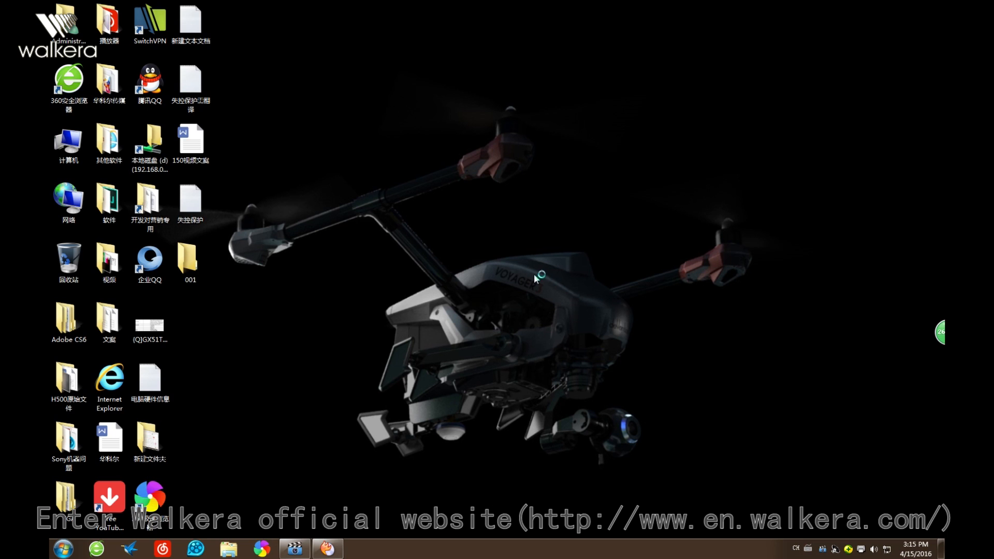
{"action": "mouse_move", "coordinate": [394, 236]}
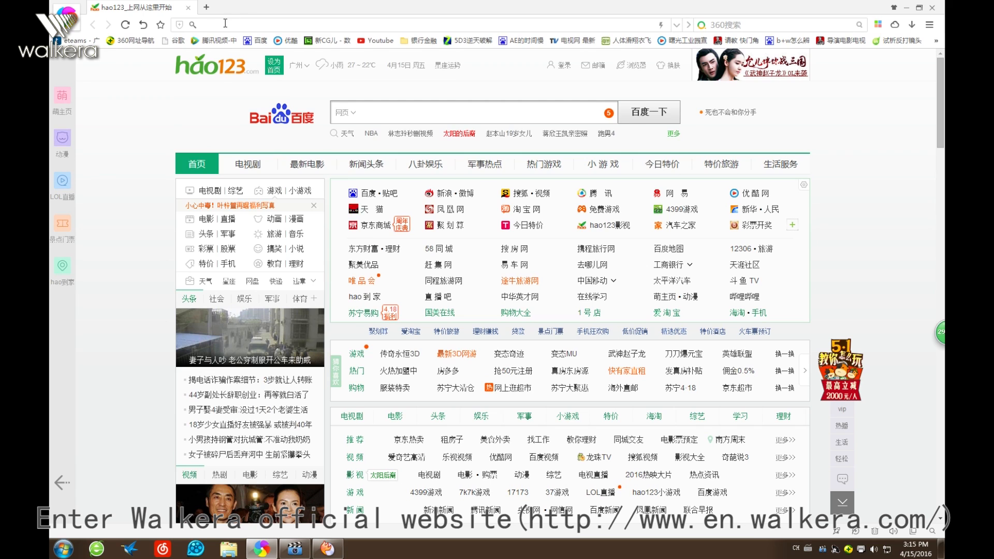
Step: Go to en.walkera.com and enter the Service and support page
{"action": "type", "text": "en.walkera.com"}
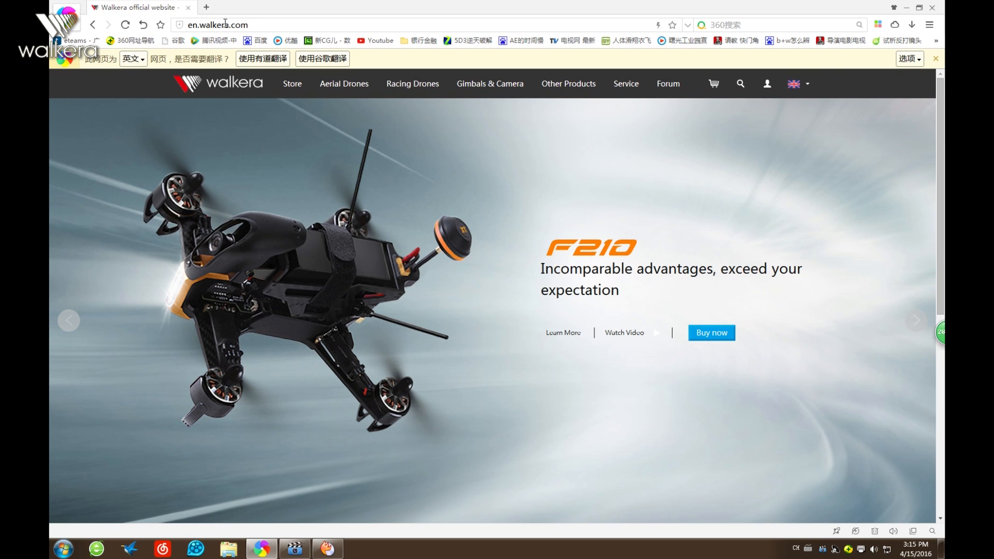
{"action": "mouse_move", "coordinate": [552, 258]}
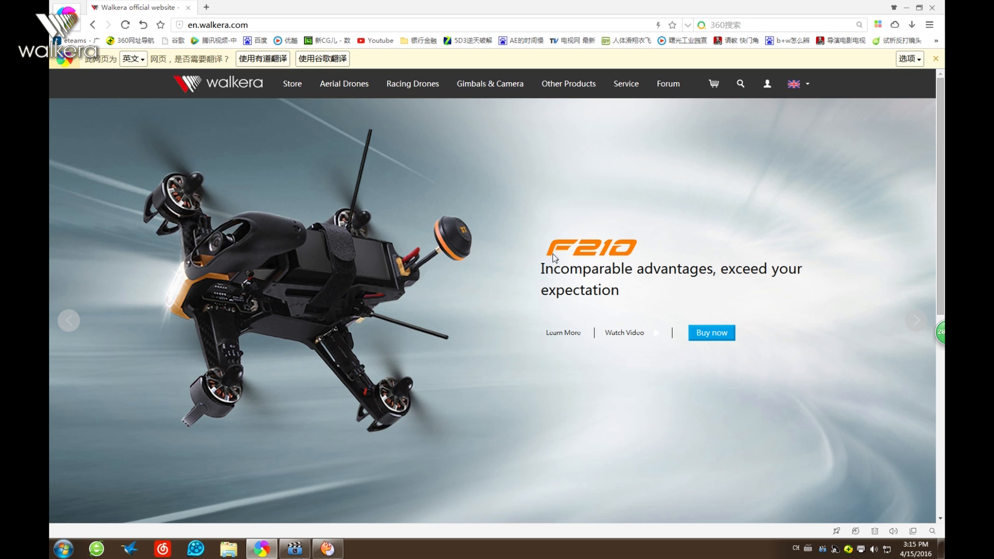
{"action": "scroll", "scroll_direction": "down", "scroll_amount": 3}
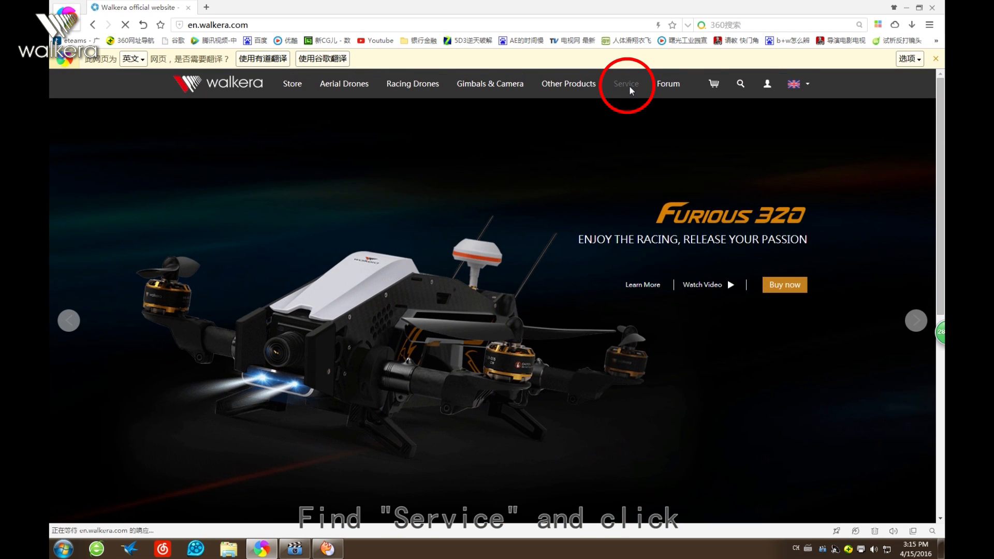
{"action": "left_click", "coordinate": [625, 83]}
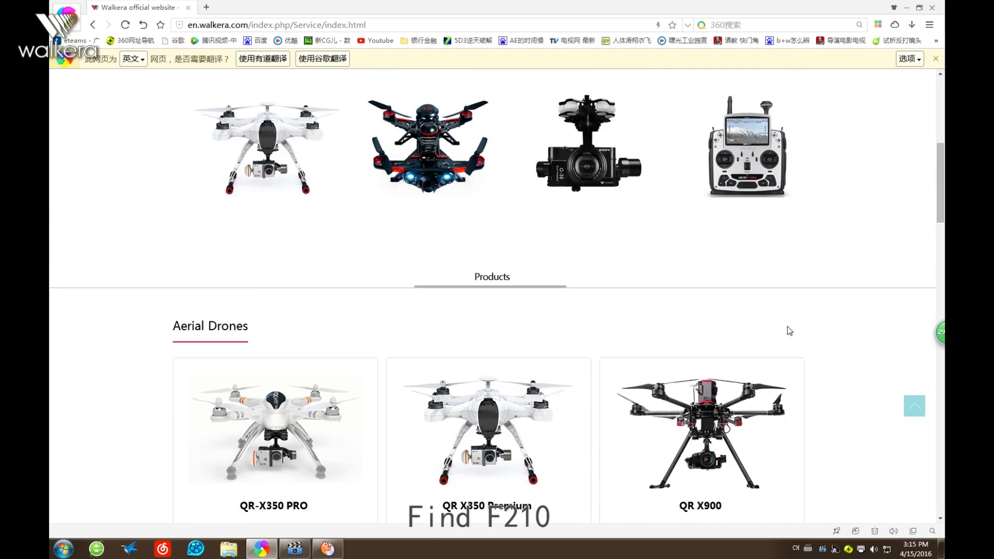
Step: Reach the F210 download page from the Racing Drones section
{"action": "scroll", "scroll_direction": "down", "scroll_amount": 3}
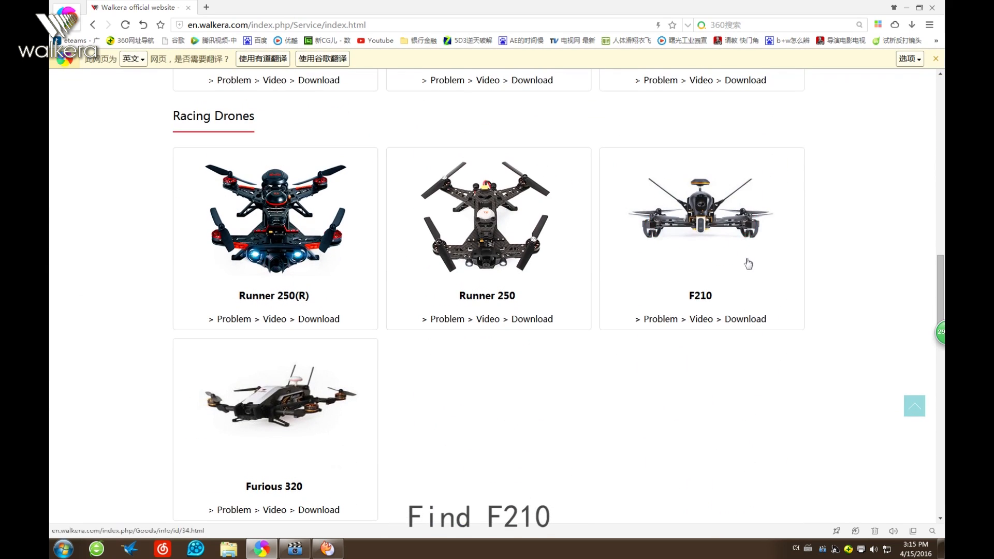
{"action": "left_click", "coordinate": [745, 319]}
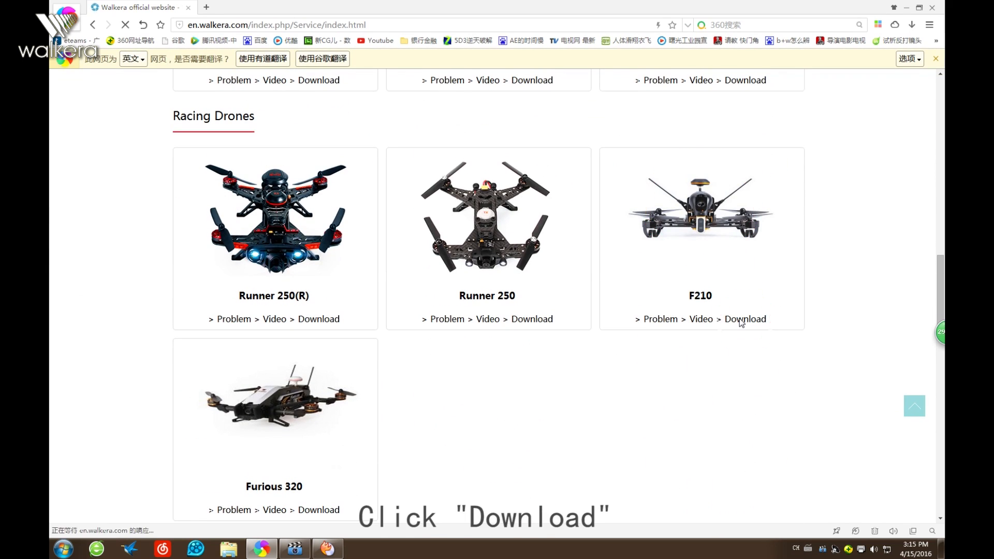
{"action": "left_click", "coordinate": [745, 318]}
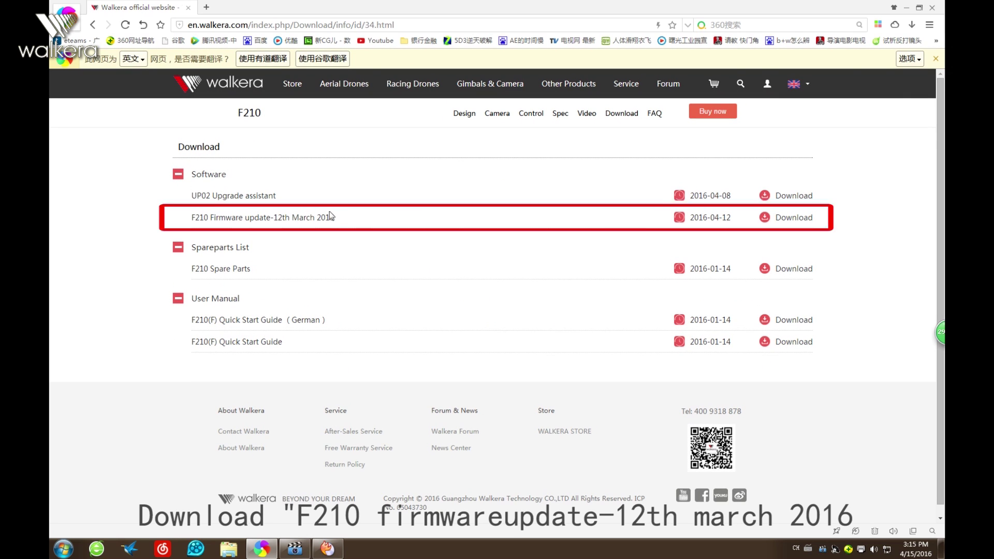
{"action": "mouse_move", "coordinate": [535, 249]}
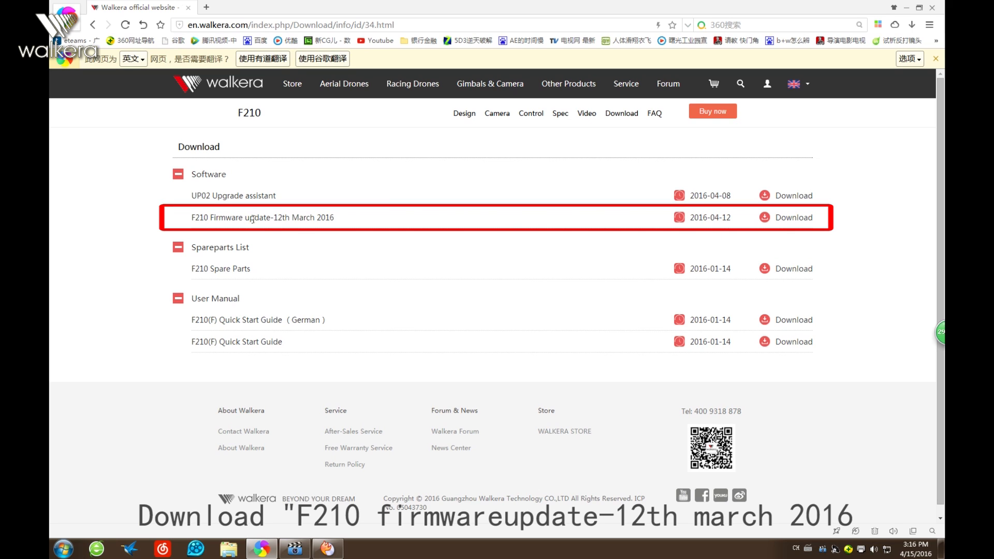
Step: Download the F210 Firmware update-12th March 2016 archive into desktop folder 001
{"action": "left_click", "coordinate": [793, 217]}
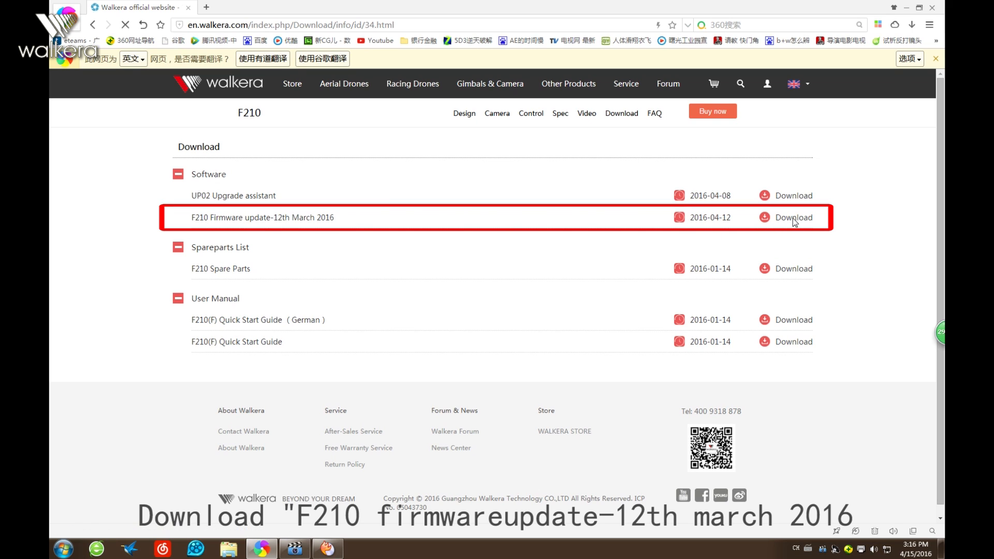
{"action": "left_click", "coordinate": [793, 217]}
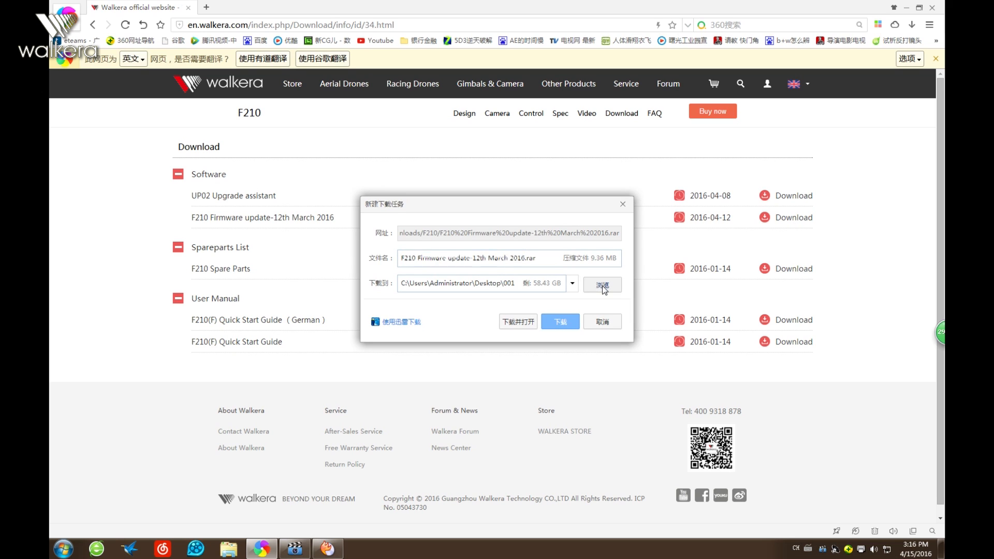
{"action": "left_click", "coordinate": [600, 284]}
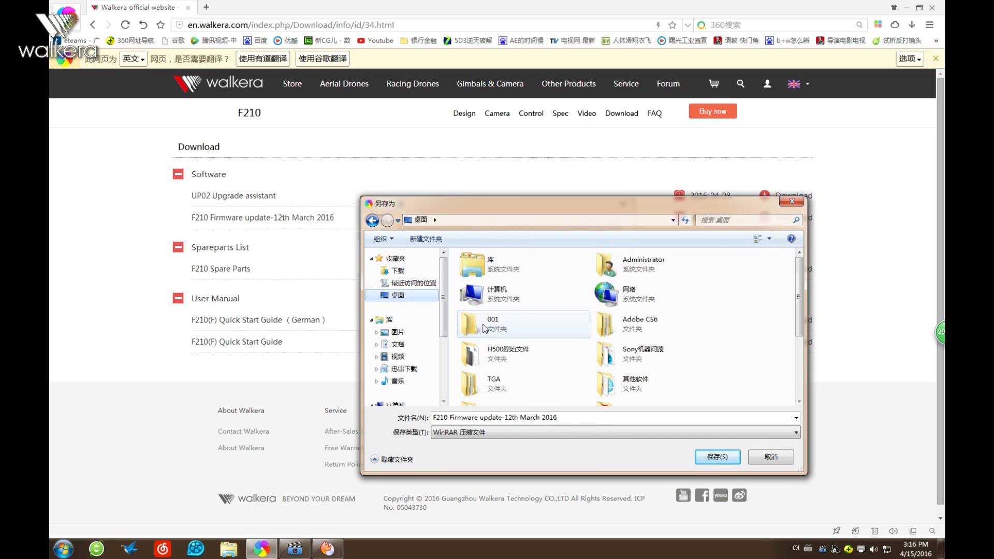
{"action": "double_click", "coordinate": [493, 323]}
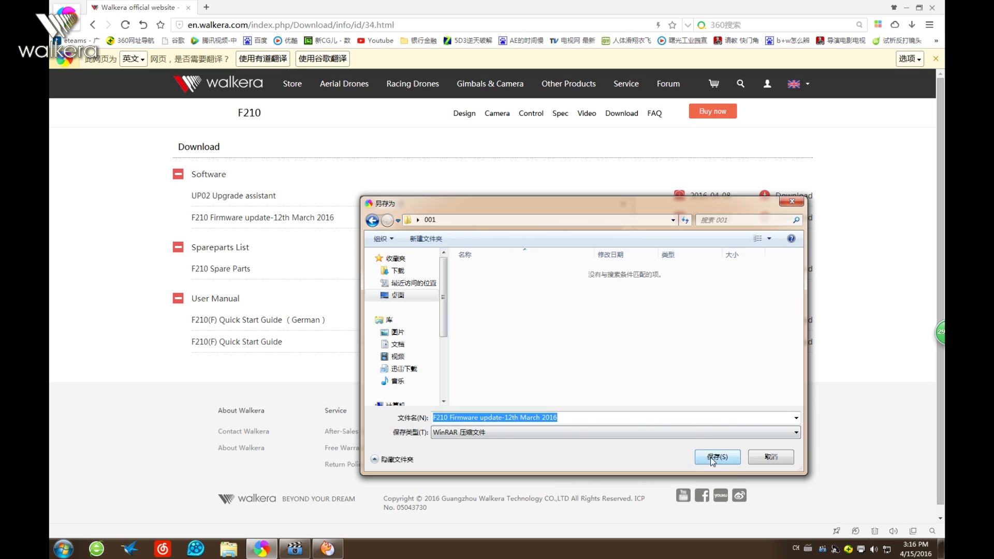
{"action": "left_click", "coordinate": [717, 457]}
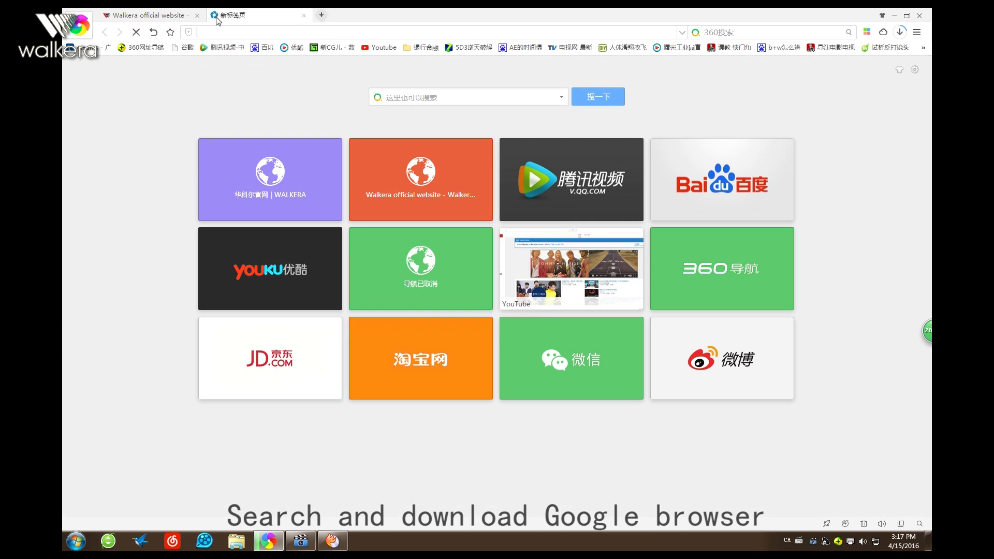
Step: Search the web for 'google chrome' from a new tab's search box
{"action": "type", "text": "G"}
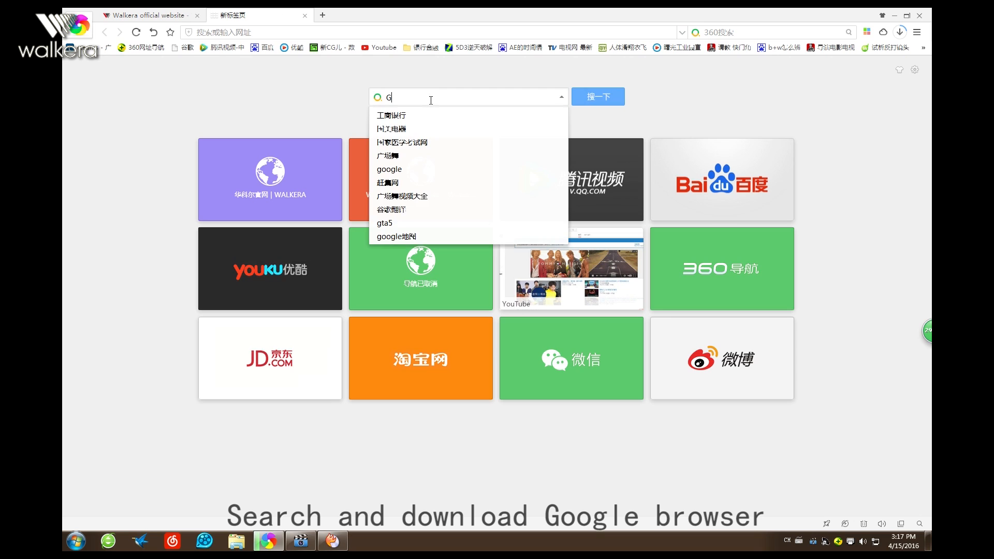
{"action": "type", "text": "oogle c"}
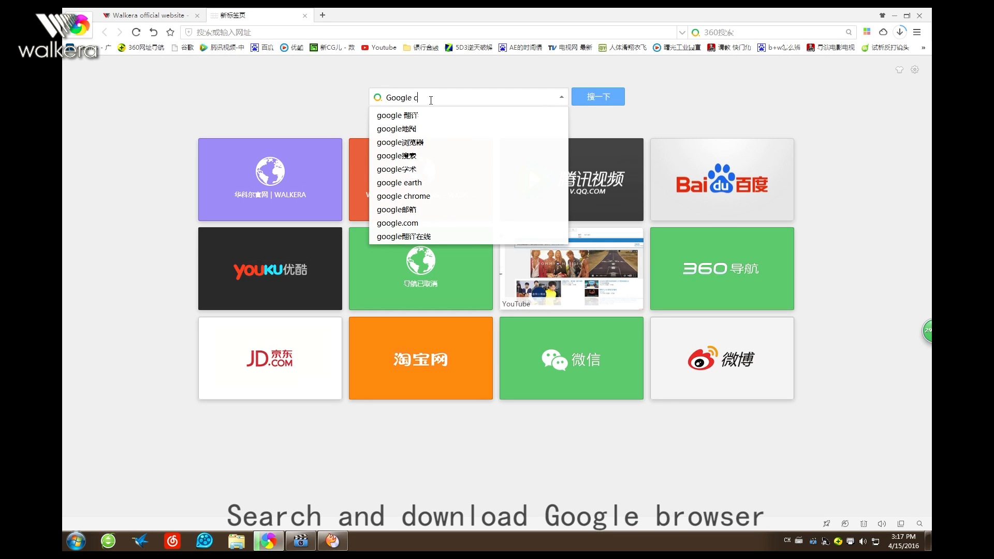
{"action": "type", "text": "h"}
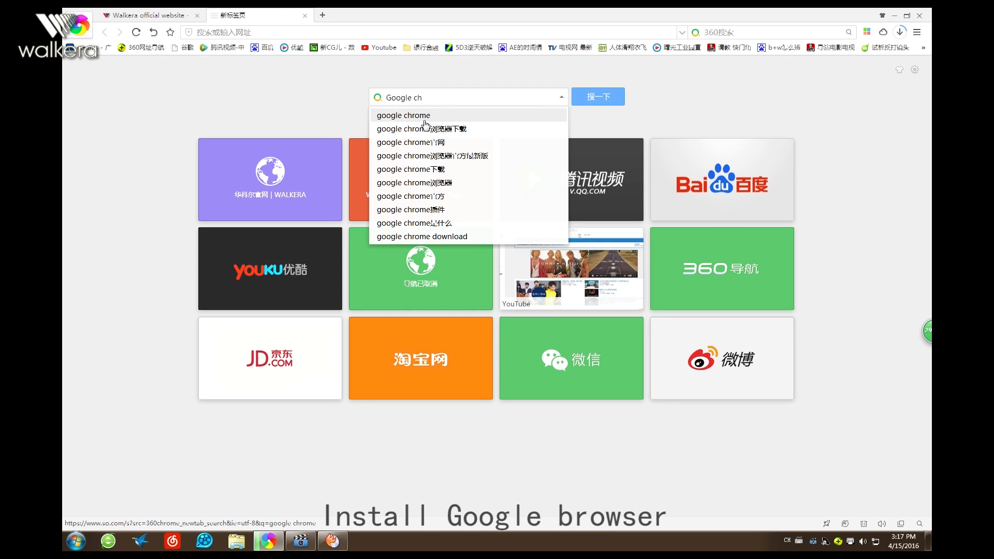
{"action": "left_click", "coordinate": [403, 115]}
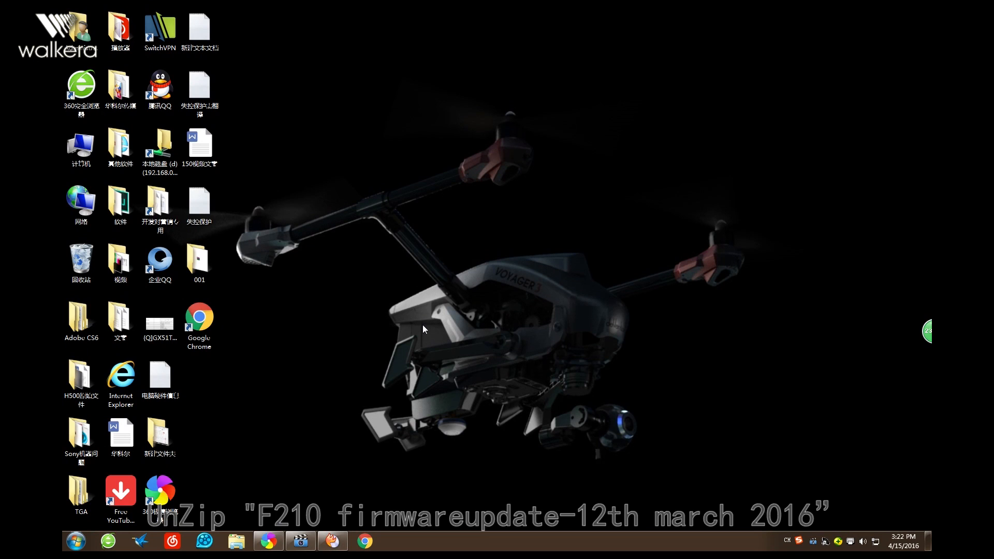
Step: Extract the F210 firmware archive in folder 001 and browse into the extracted folders
{"action": "double_click", "coordinate": [199, 260]}
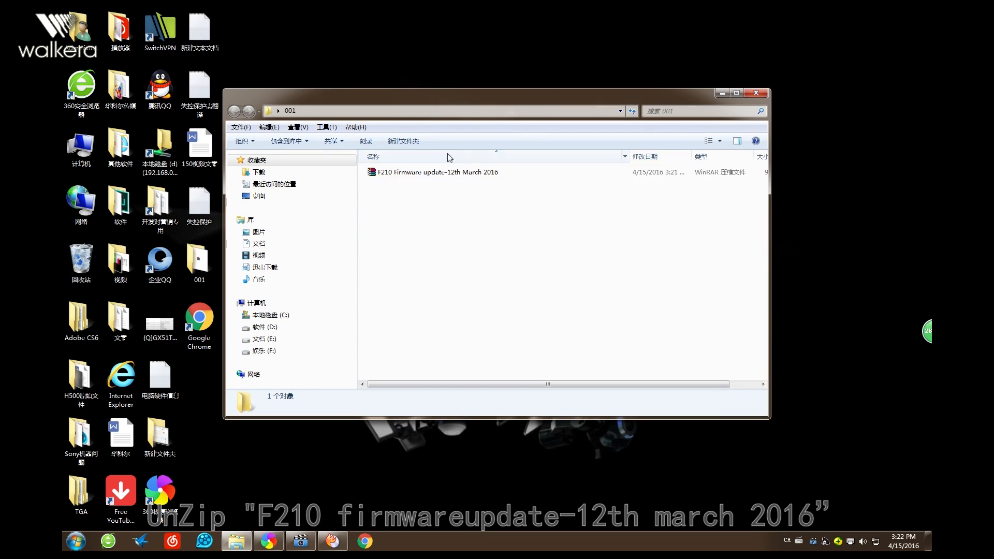
{"action": "right_click", "coordinate": [436, 172]}
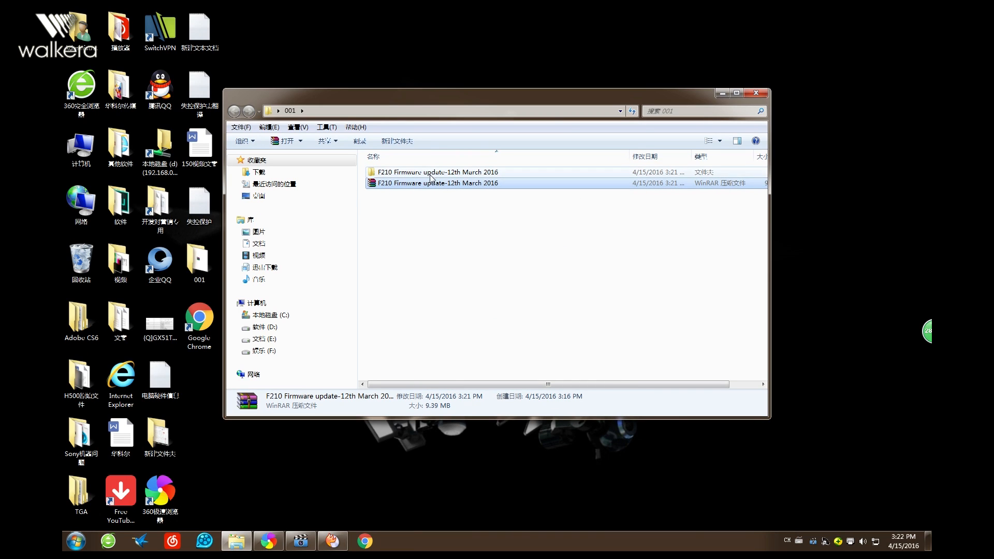
{"action": "double_click", "coordinate": [436, 172]}
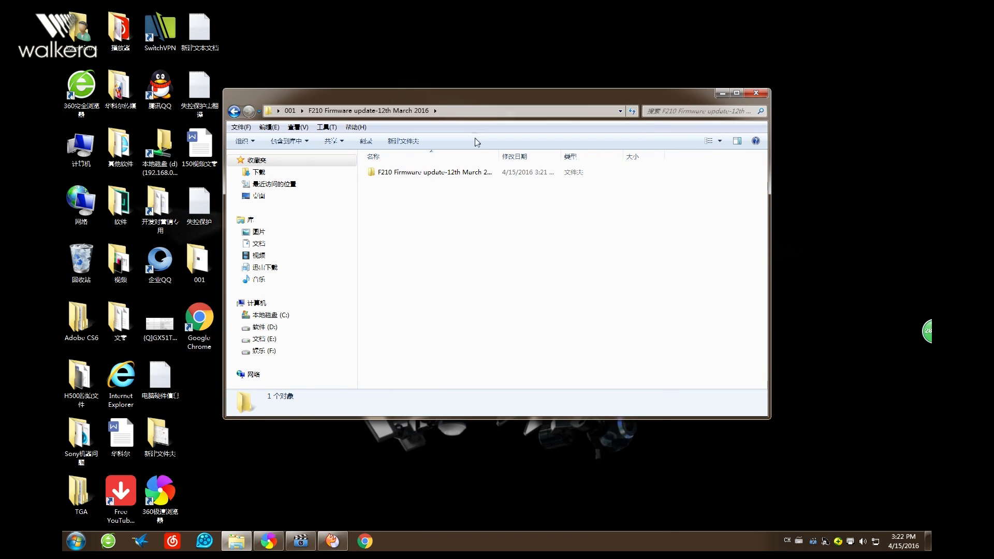
{"action": "double_click", "coordinate": [436, 172]}
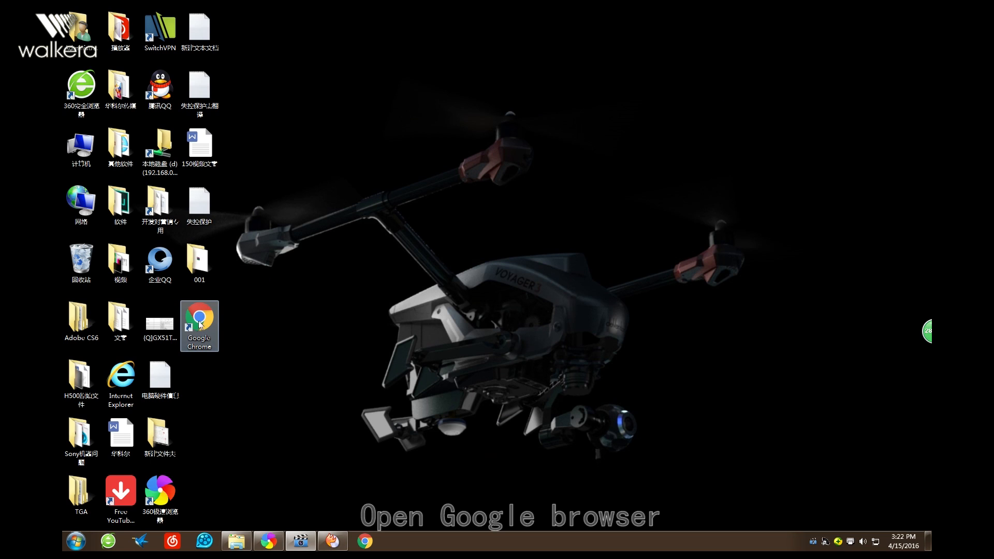
Step: Launch Chrome from its desktop shortcut and go to the Extensions page via More tools
{"action": "right_click", "coordinate": [199, 326]}
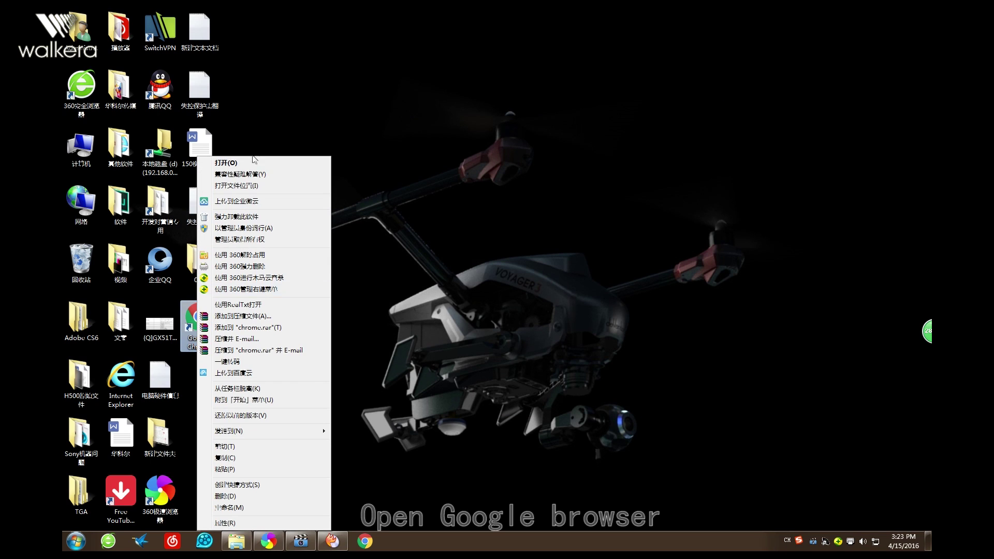
{"action": "left_click", "coordinate": [228, 162]}
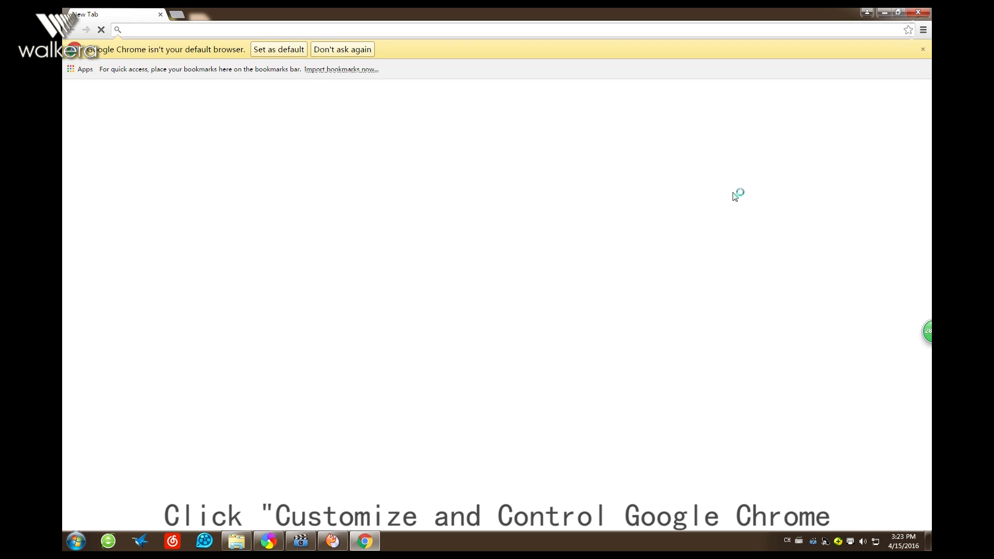
{"action": "left_click", "coordinate": [922, 30]}
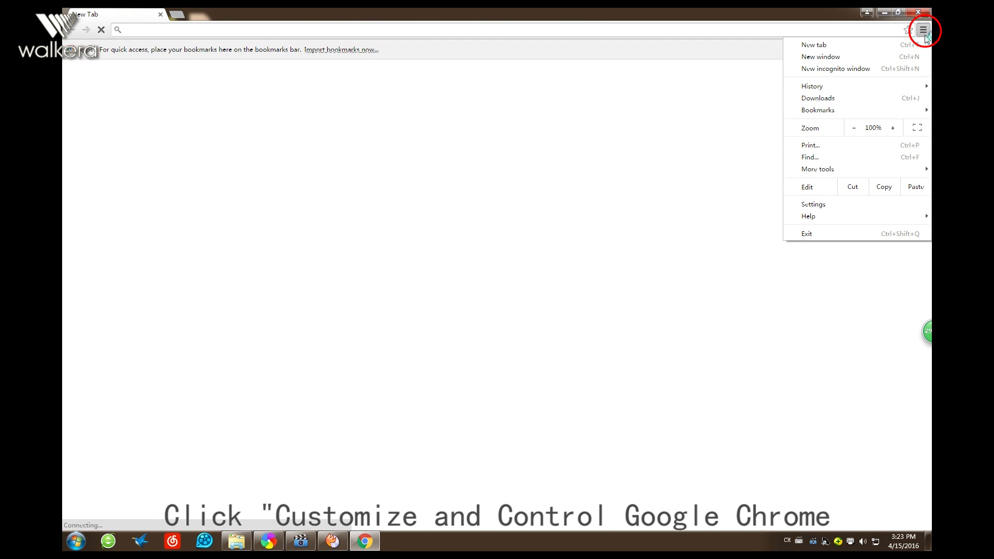
{"action": "mouse_move", "coordinate": [819, 169]}
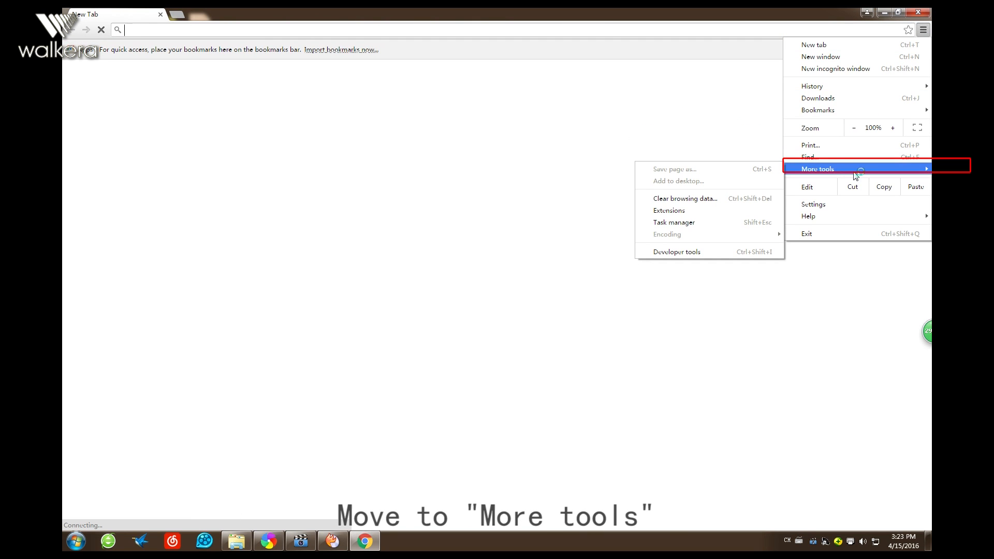
{"action": "mouse_move", "coordinate": [669, 210]}
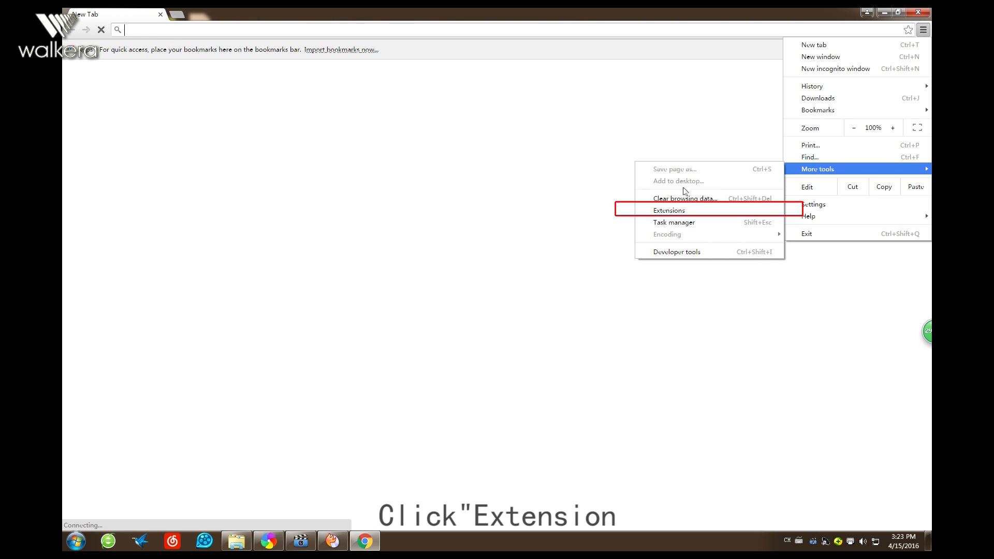
{"action": "left_click", "coordinate": [669, 210]}
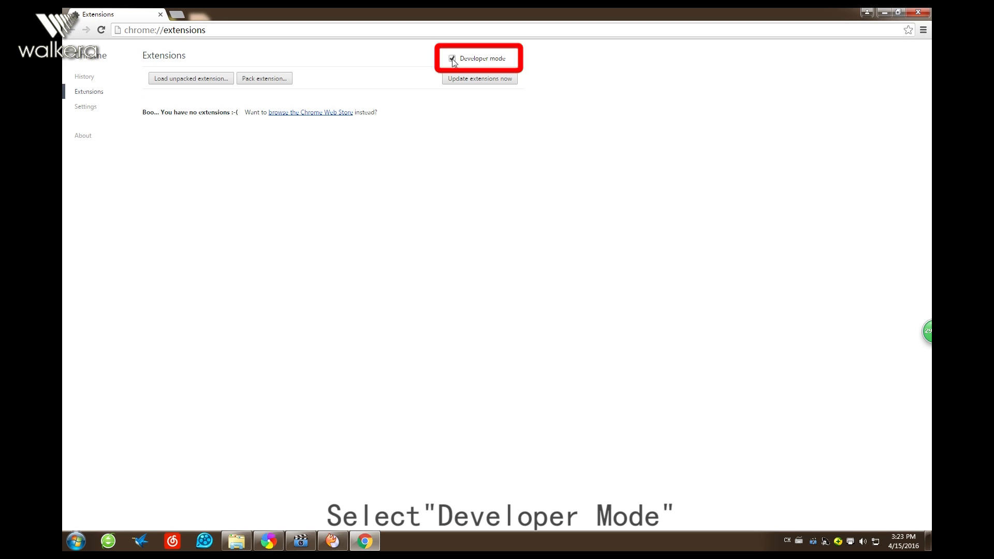
Step: Enable Developer mode and load cleanflight-configurator-development from 001 > F210 as an unpacked extension
{"action": "left_click", "coordinate": [452, 58]}
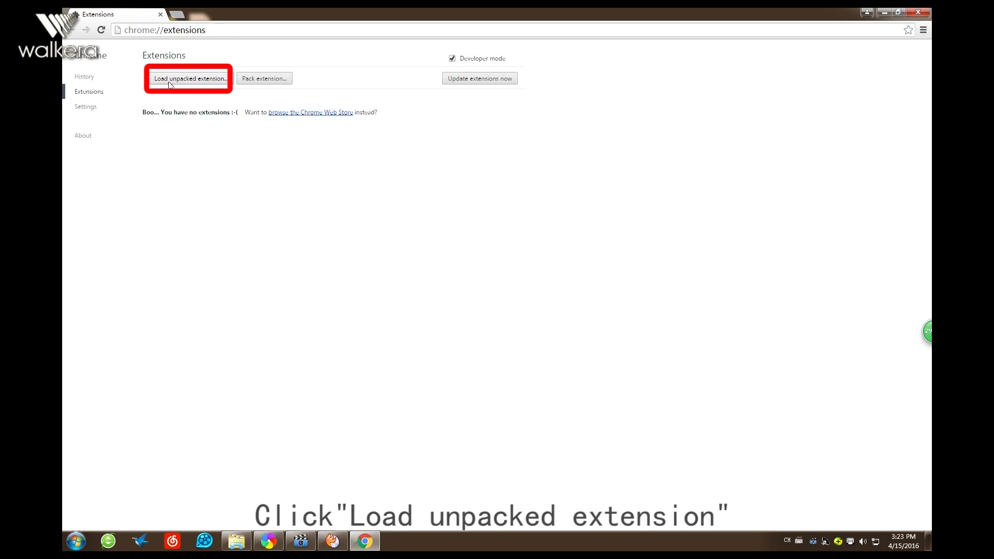
{"action": "left_click", "coordinate": [190, 77]}
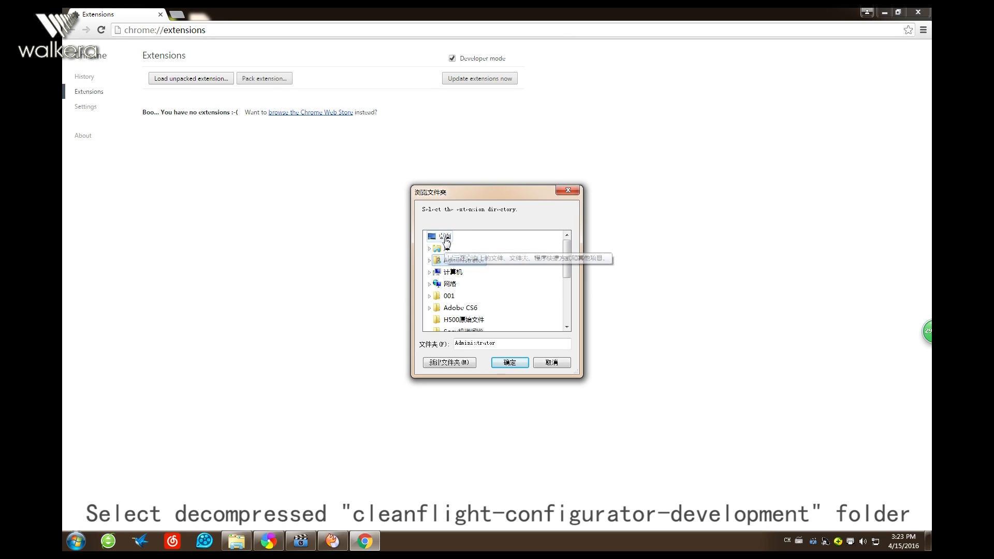
{"action": "left_click", "coordinate": [444, 236]}
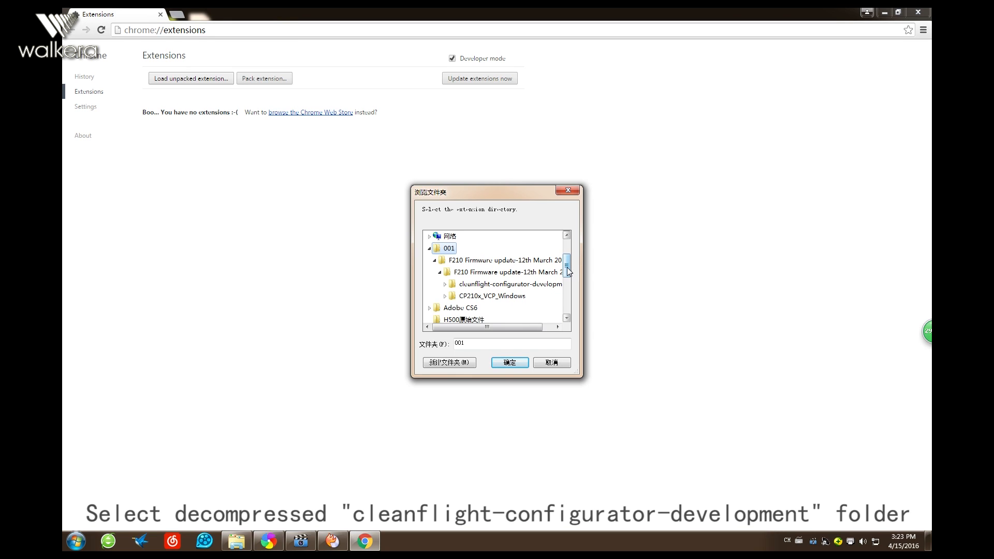
{"action": "mouse_move", "coordinate": [501, 295]}
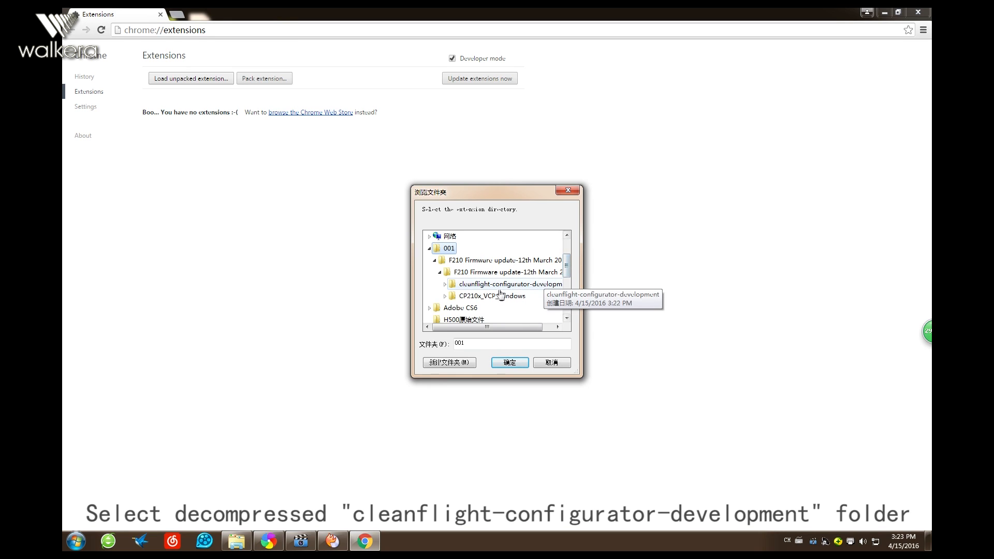
{"action": "left_click", "coordinate": [507, 284]}
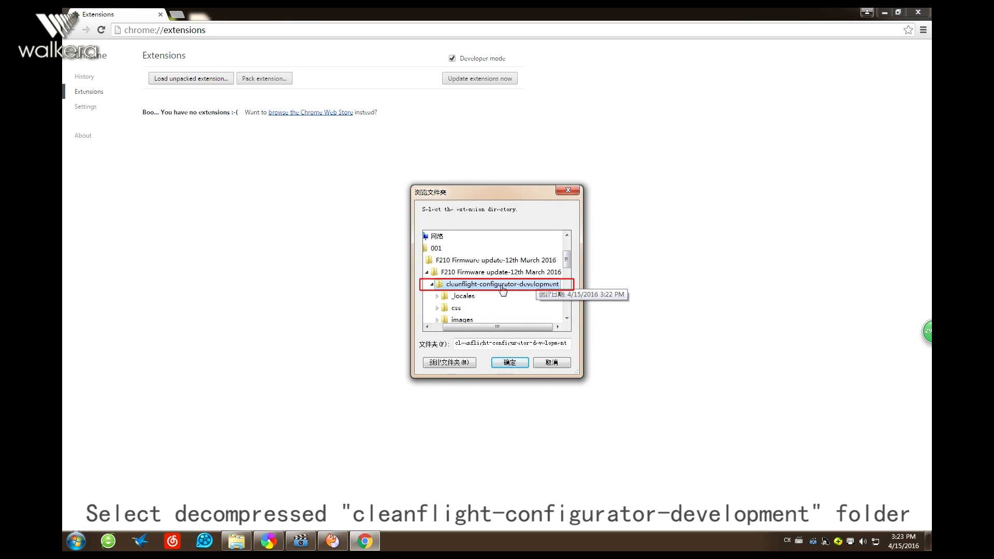
{"action": "left_click", "coordinate": [509, 363]}
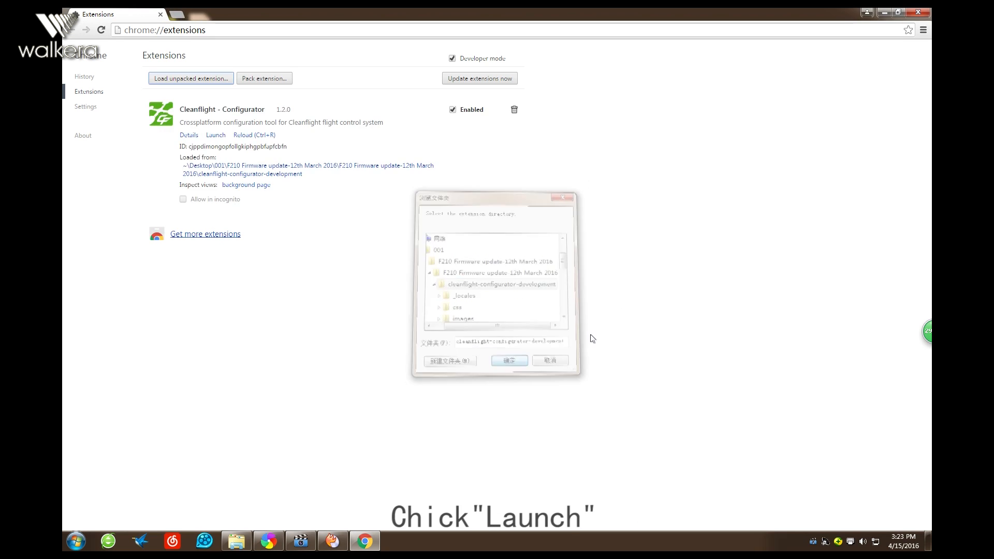
Step: Launch the Cleanflight - Configurator app from the Extensions page
{"action": "left_click", "coordinate": [509, 360]}
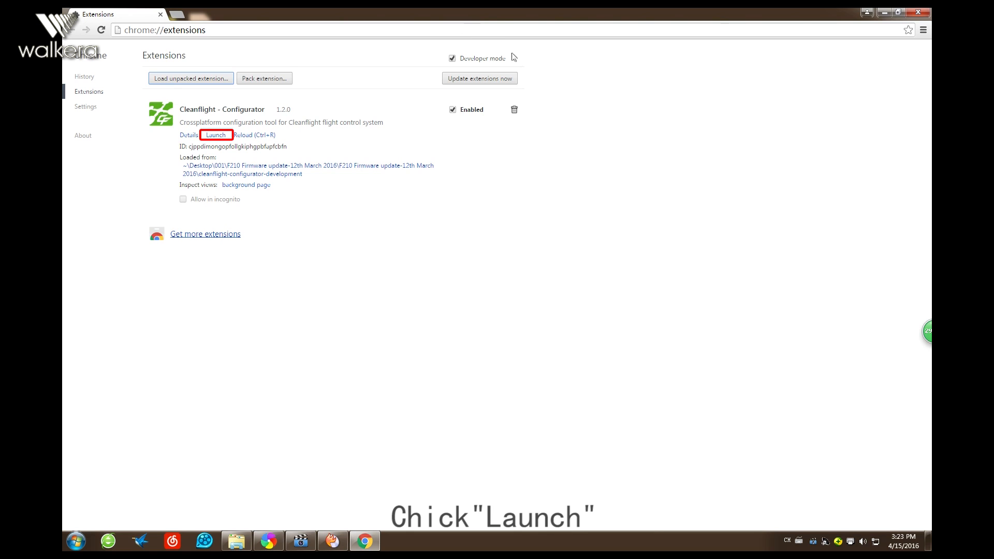
{"action": "mouse_move", "coordinate": [209, 146]}
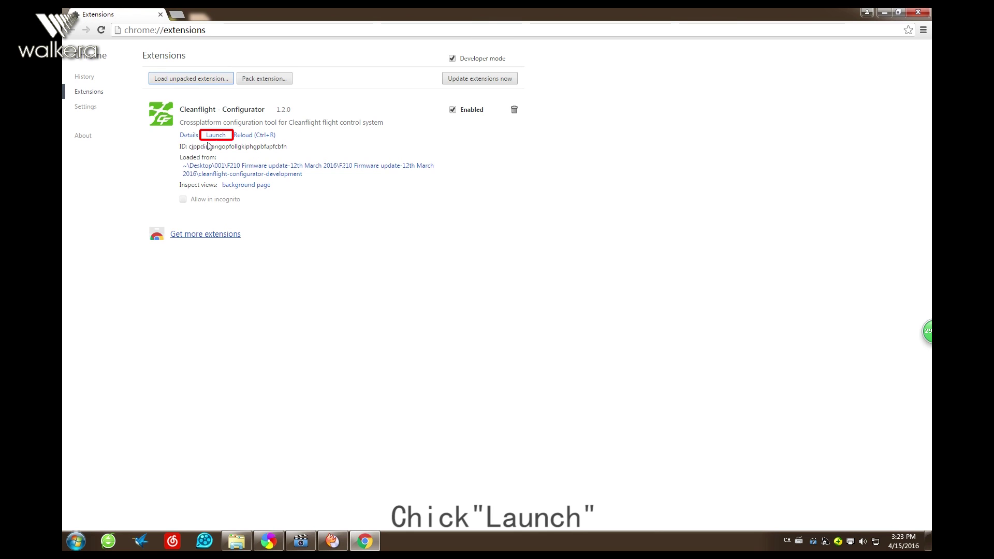